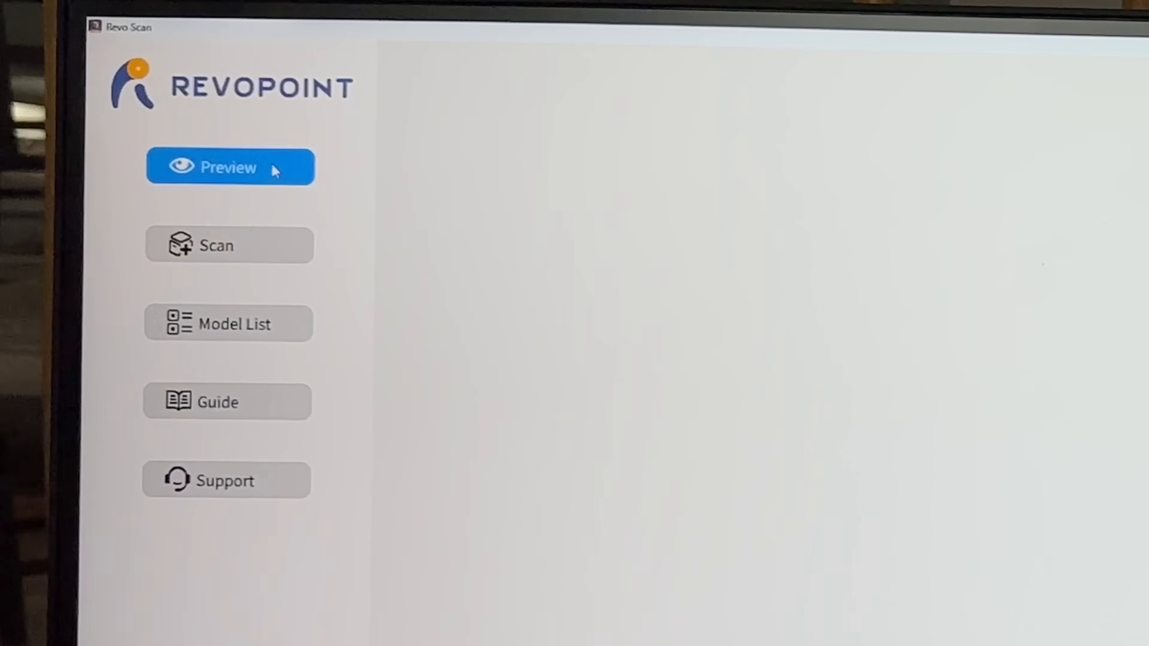
pyautogui.moveTo(811, 467)
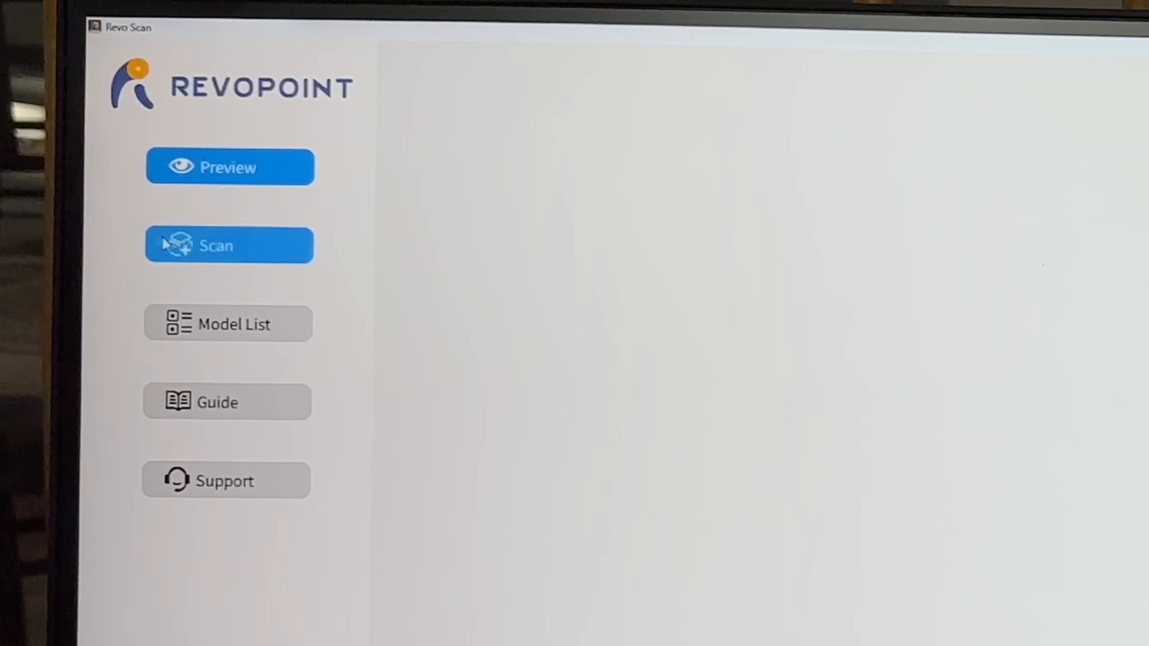
# - Start a new scanning session from the Revopoint home screen to show the live depth preview
pyautogui.click(228, 324)
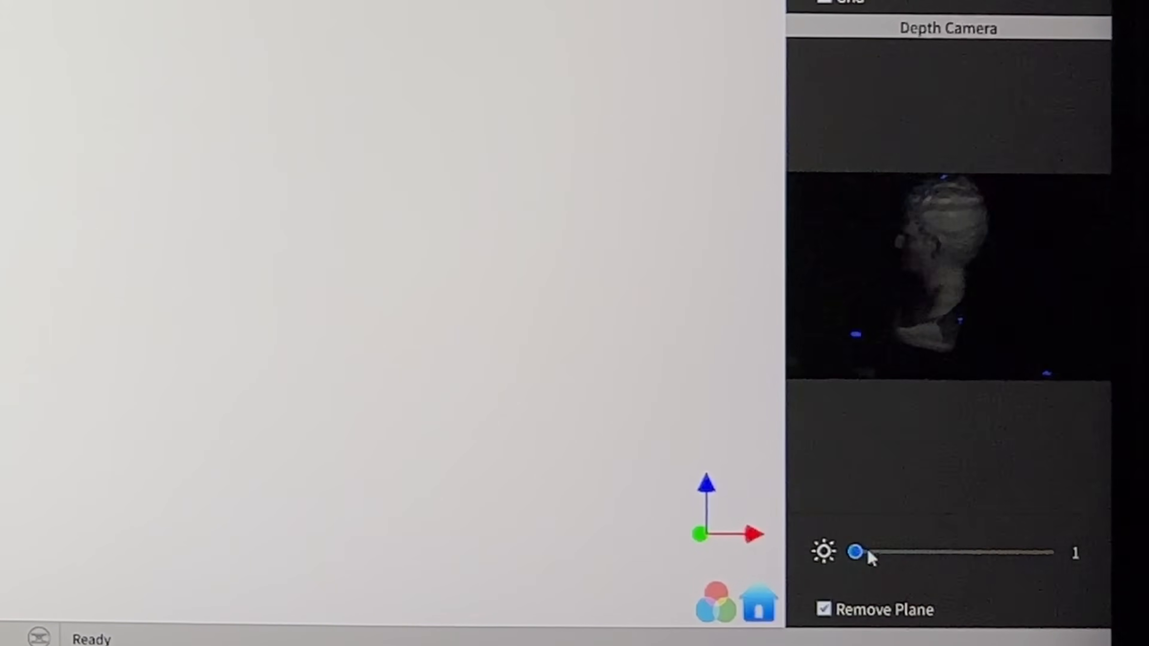
# - Test depth camera exposure values between 2 and 4 and leave it at 3
pyautogui.moveTo(858, 552); pyautogui.dragTo(879, 552)
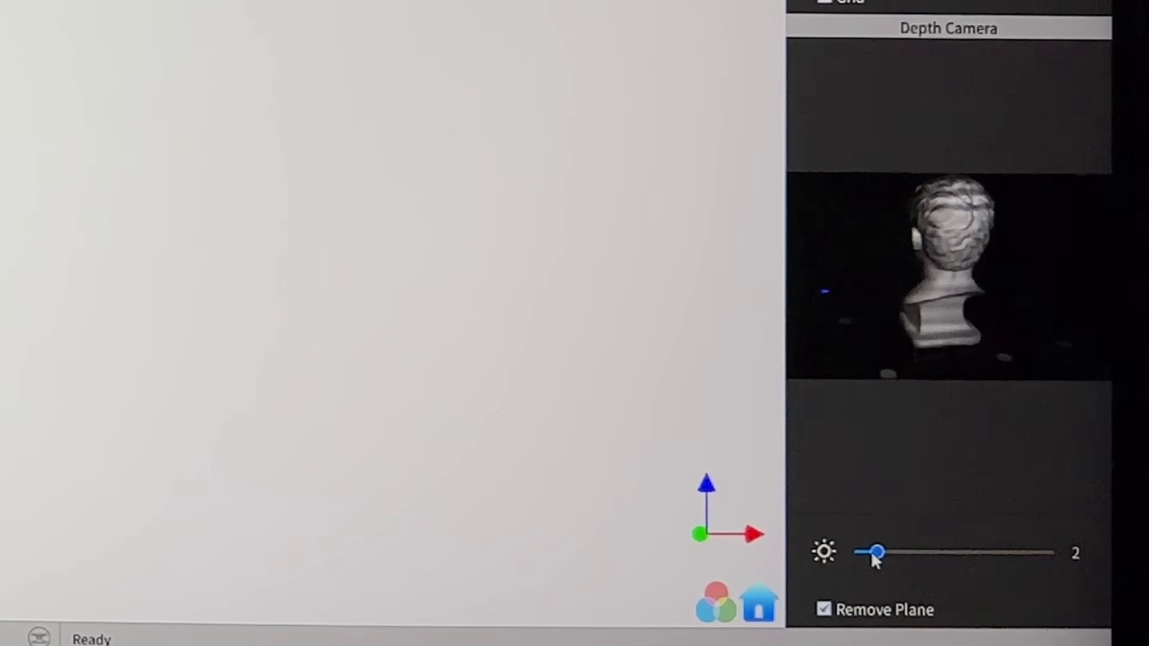
pyautogui.moveTo(871, 552); pyautogui.dragTo(921, 552)
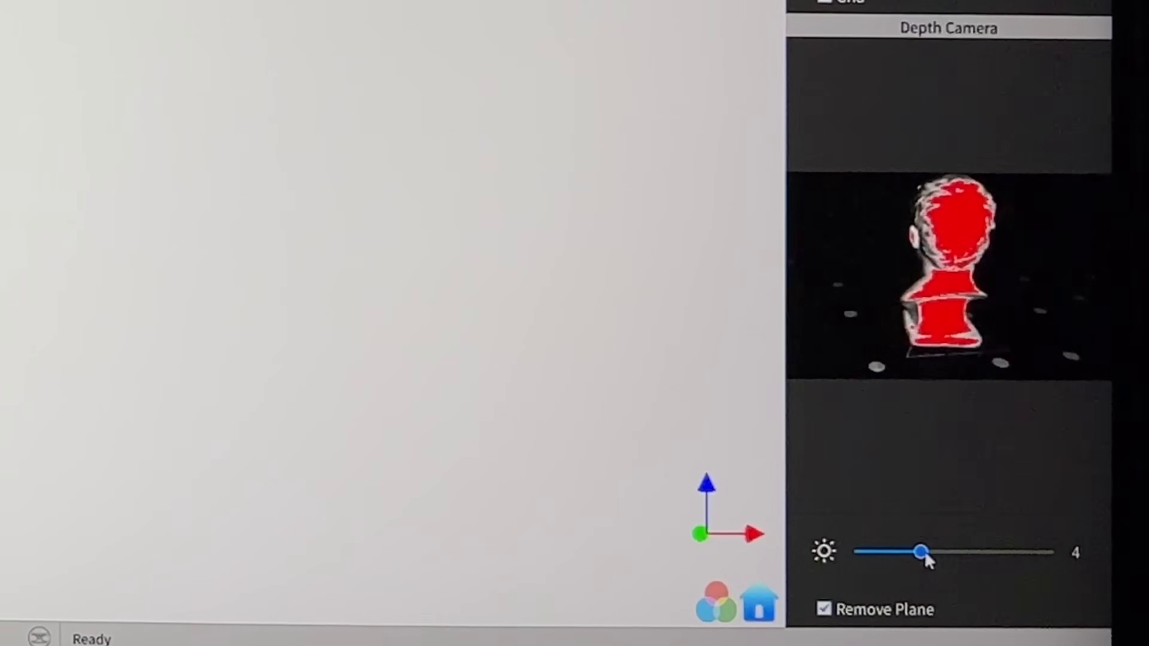
pyautogui.moveTo(922, 552); pyautogui.dragTo(900, 552)
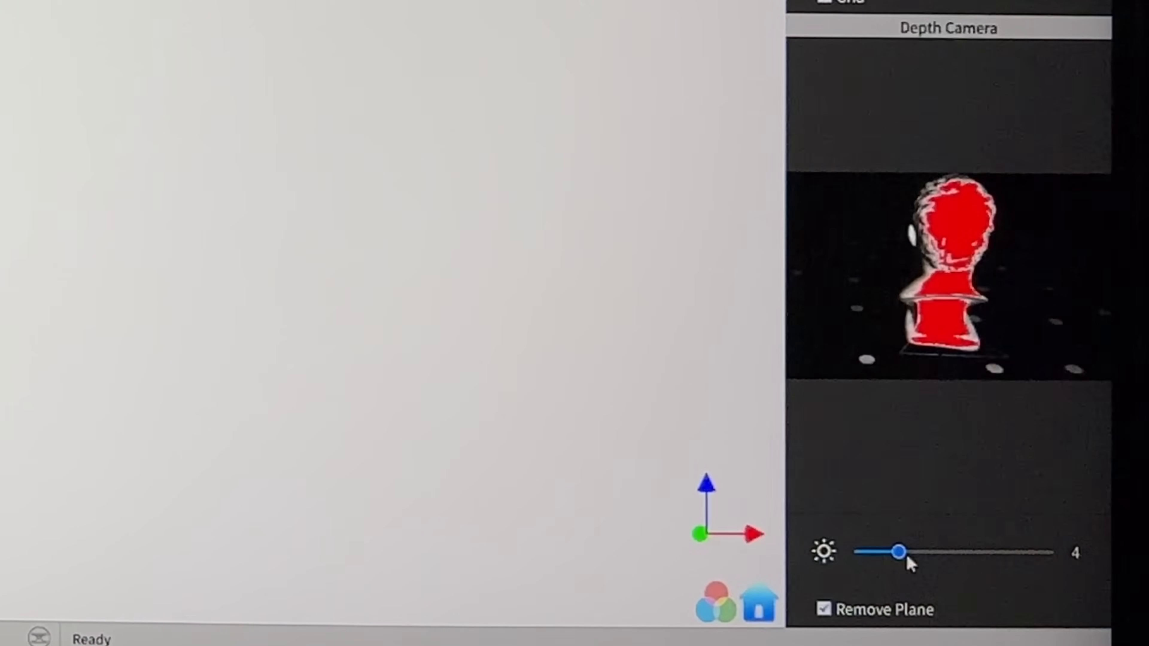
pyautogui.moveTo(900, 551); pyautogui.dragTo(872, 551)
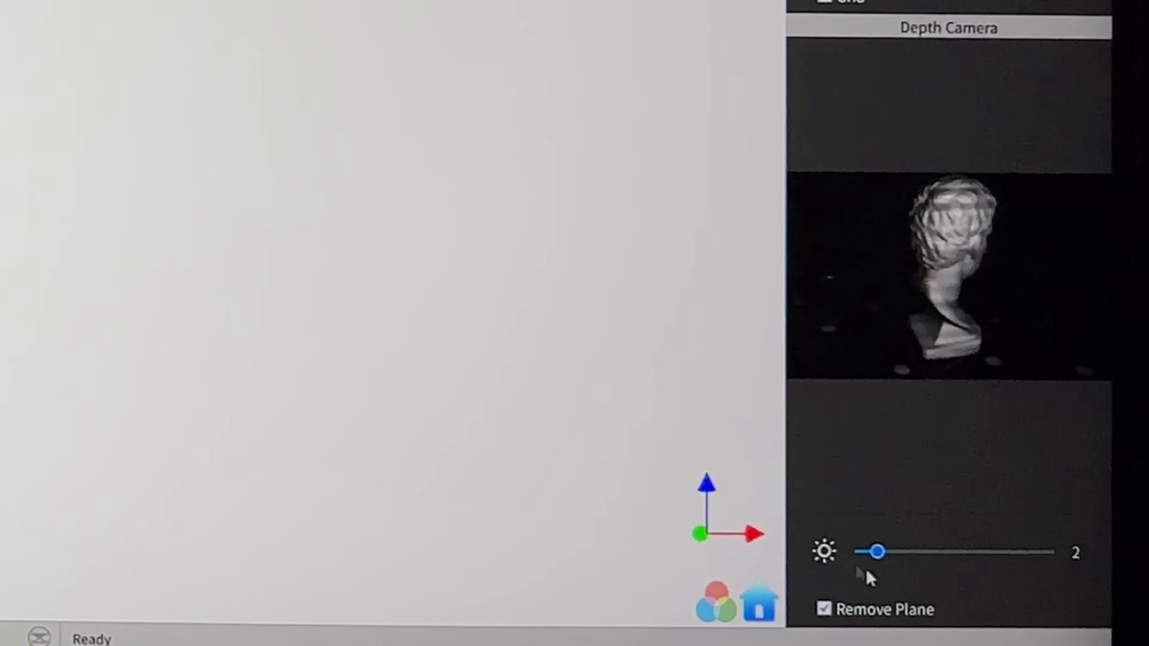
pyautogui.moveTo(873, 551); pyautogui.dragTo(851, 552)
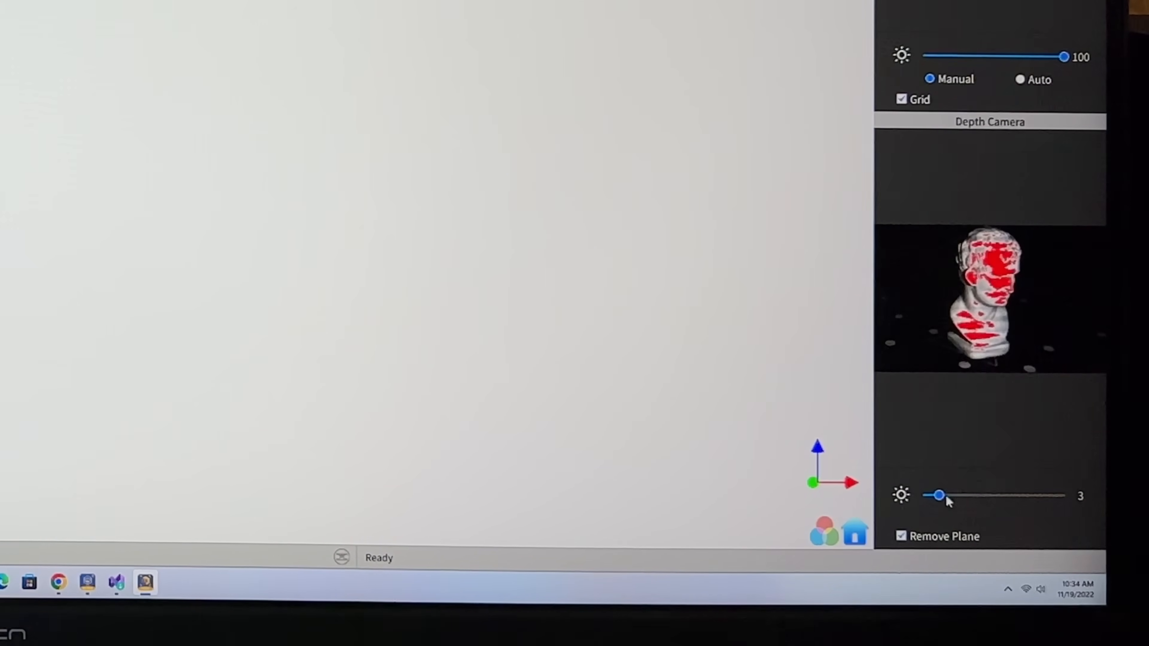
pyautogui.moveTo(956, 495); pyautogui.dragTo(940, 496)
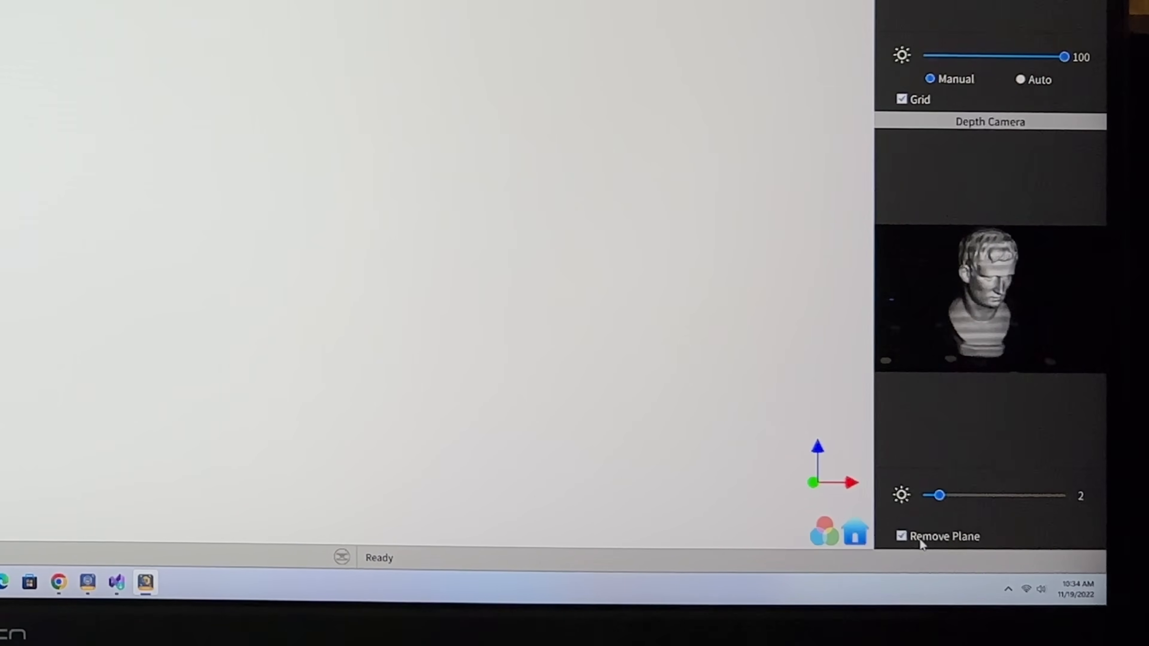
pyautogui.click(902, 536)
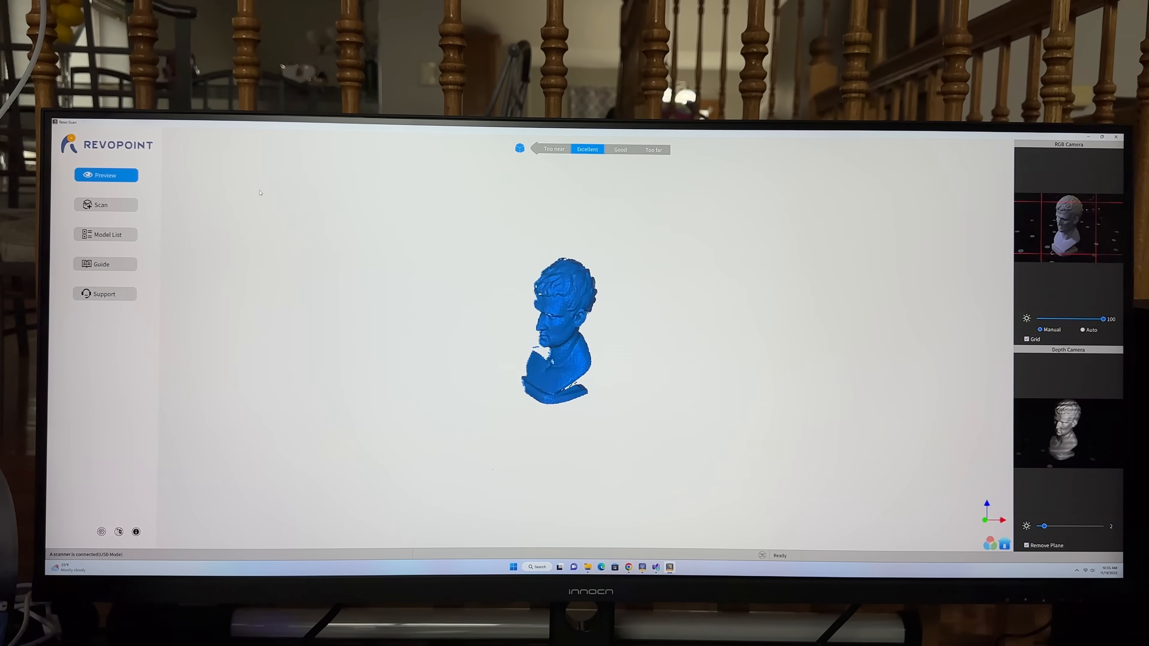
# - Begin a new scan project showing High Accuracy, Features mode, no colour and no accessories
pyautogui.click(105, 205)
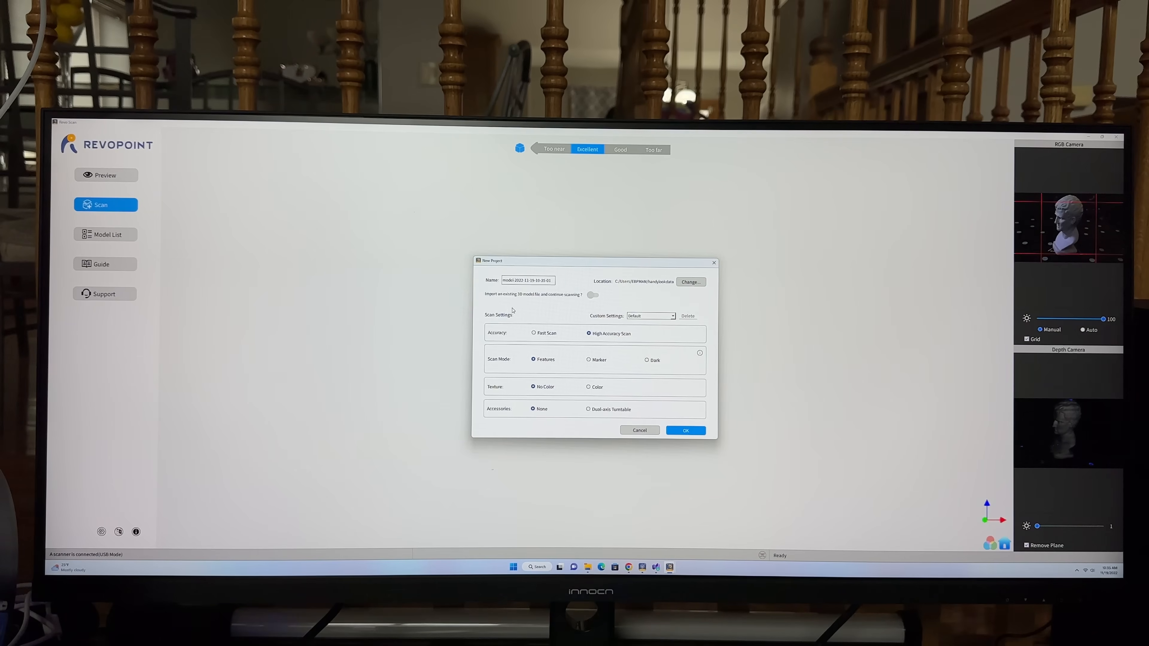
pyautogui.moveTo(578, 304)
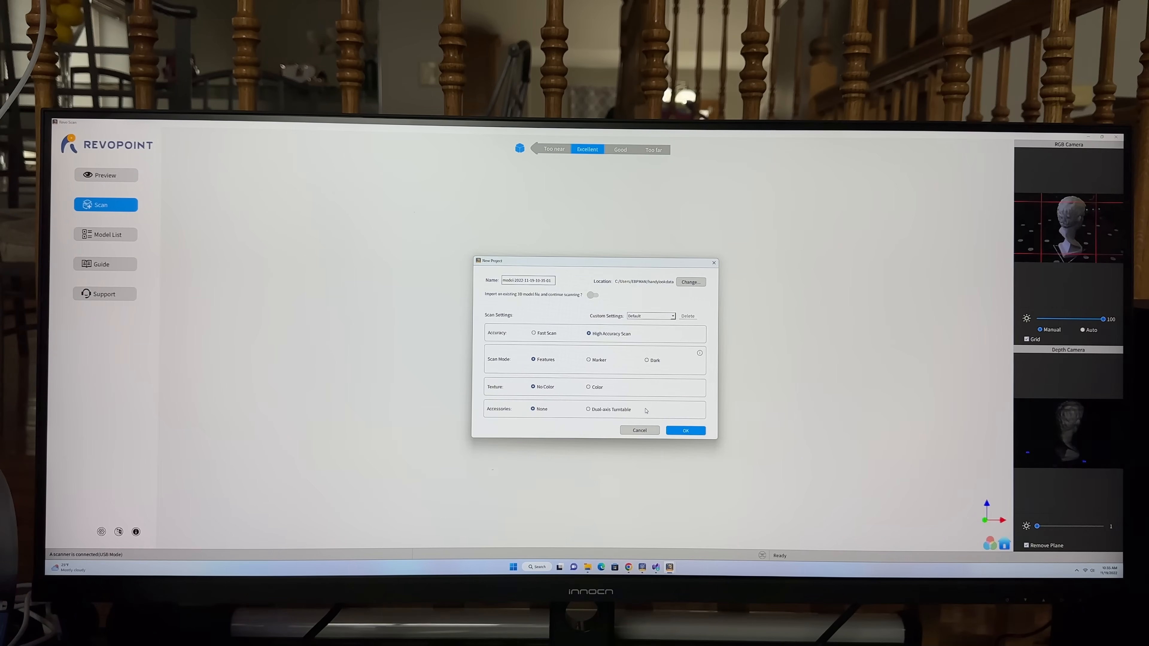
# - Confirm the new project settings and raise the depth camera exposure to 2
pyautogui.click(685, 430)
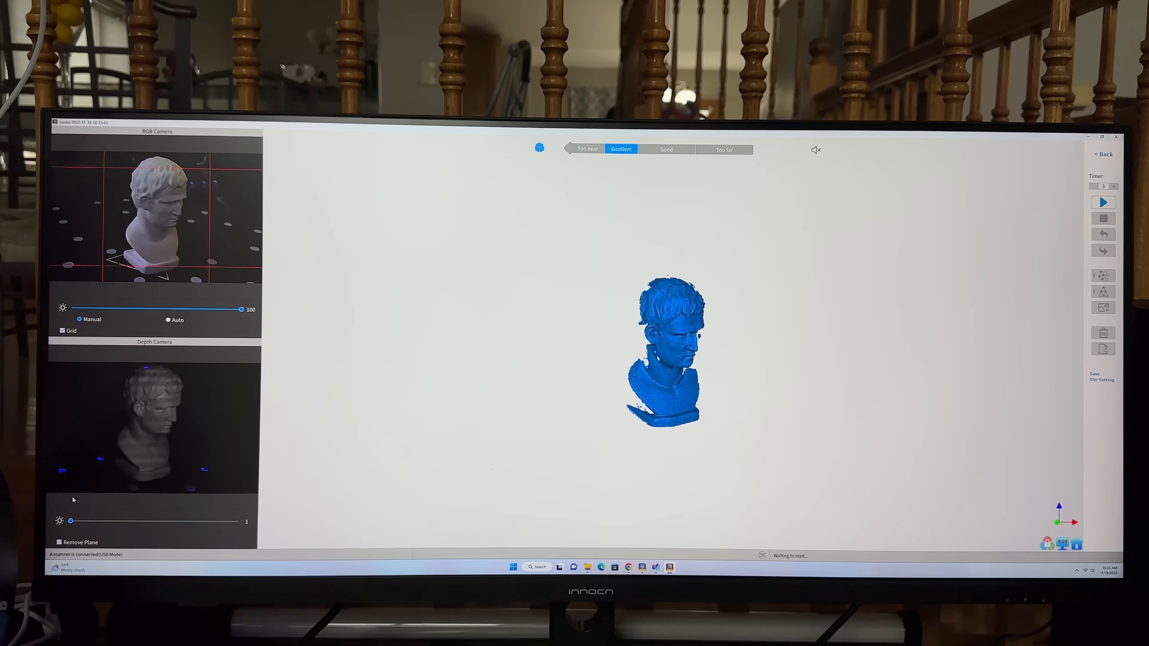
pyautogui.moveTo(71, 521); pyautogui.dragTo(88, 521)
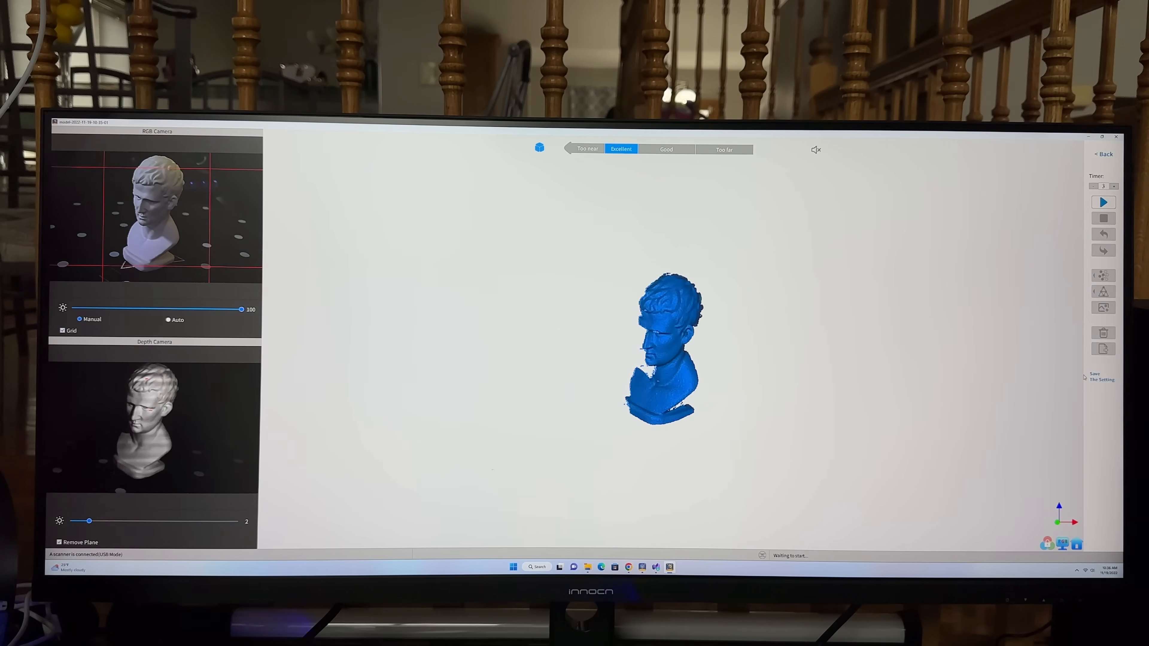
# - Start scanning the bust after the timer countdown
pyautogui.click(1104, 202)
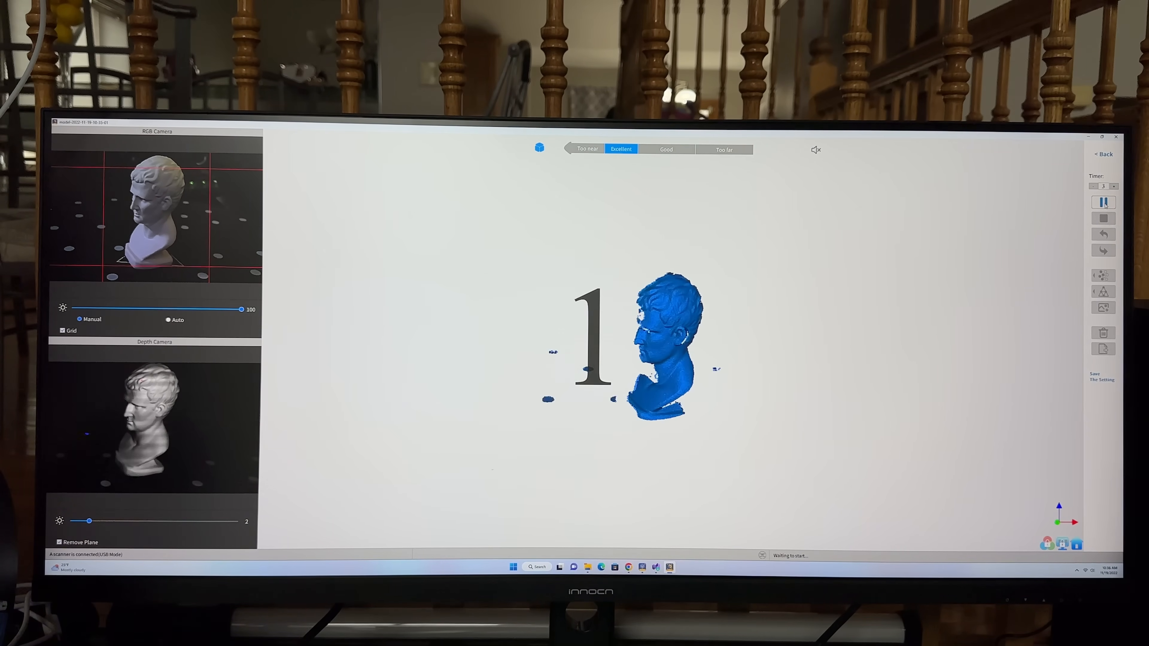
pyautogui.click(1103, 202)
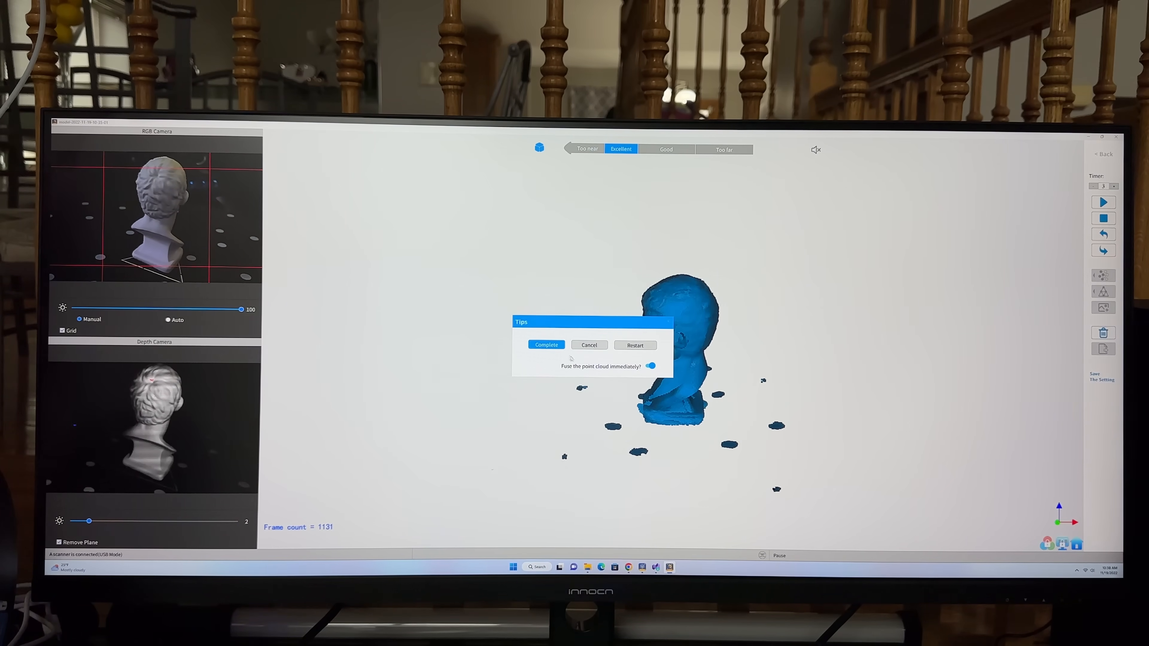
# - Complete the scan with immediate point-cloud fusion enabled
pyautogui.click(545, 345)
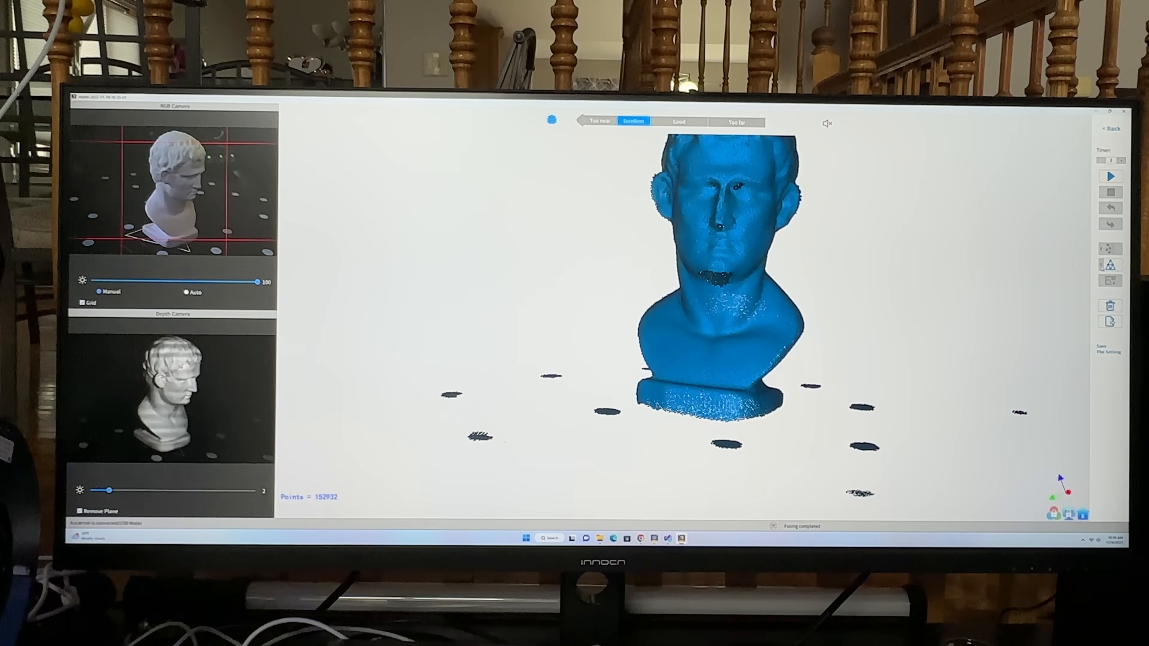
# - Bring up Mesh Settings (Auto quality, fill holes) over the 152,932-point cloud
pyautogui.click(1110, 264)
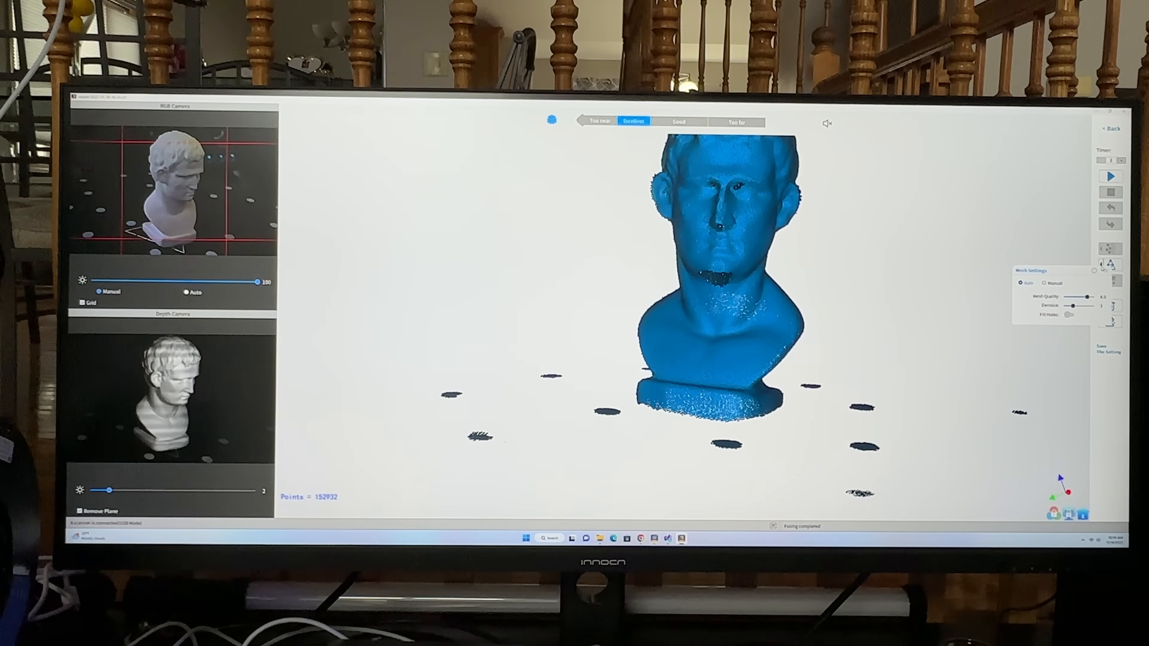